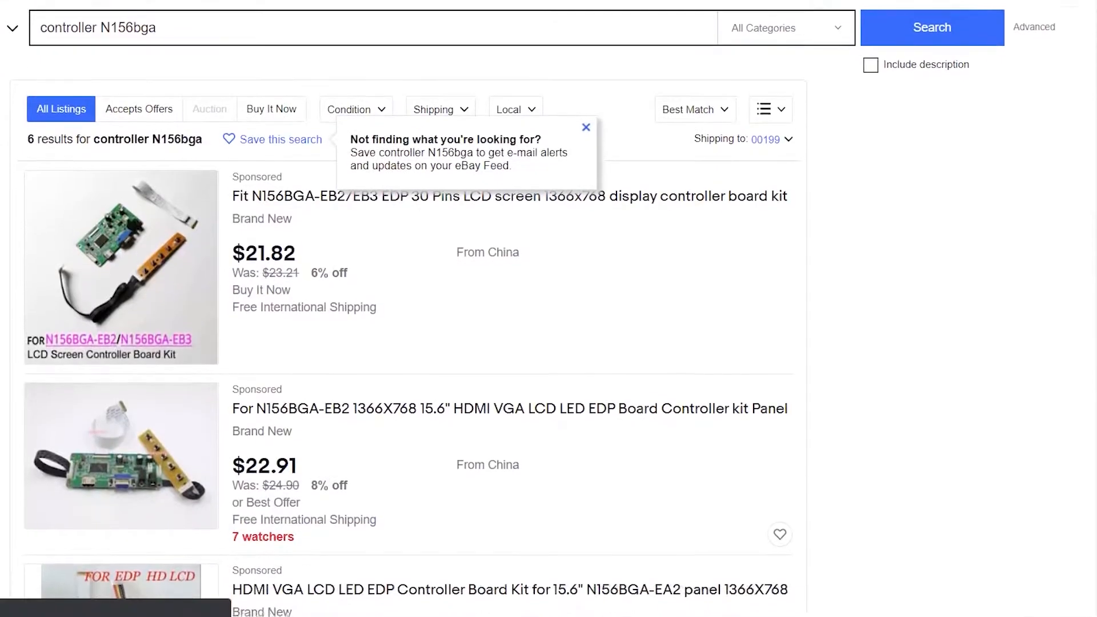
- Open the $21.99 N156BGA-EA2 1366X768 HDMI mini controller kit listing and highlight 'HDMI' in its title
scroll(down, 3)
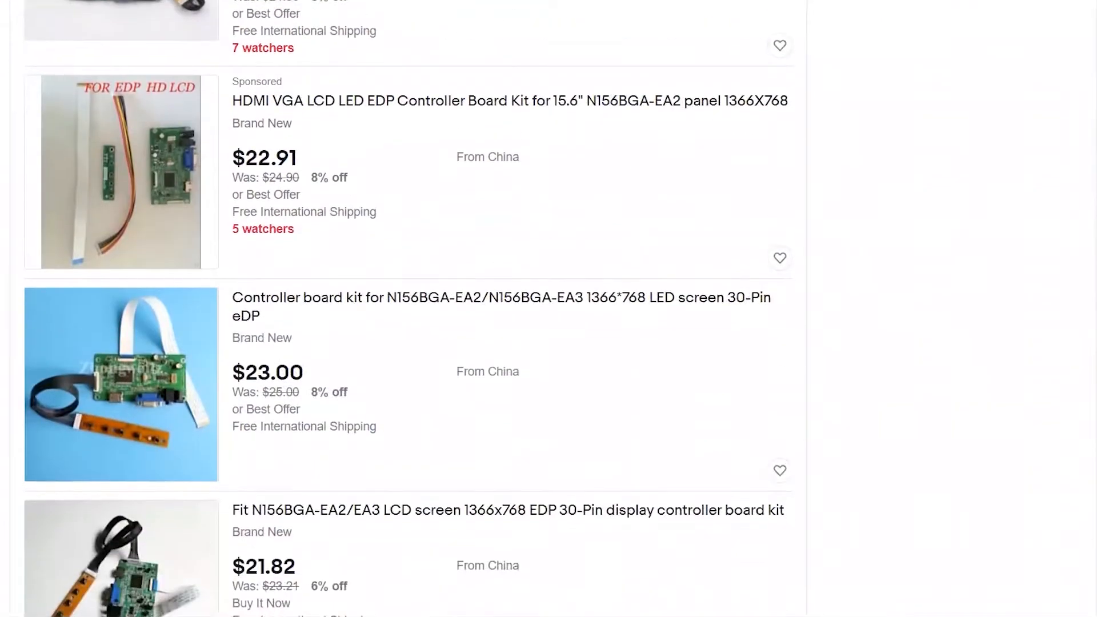
scroll(down, 3)
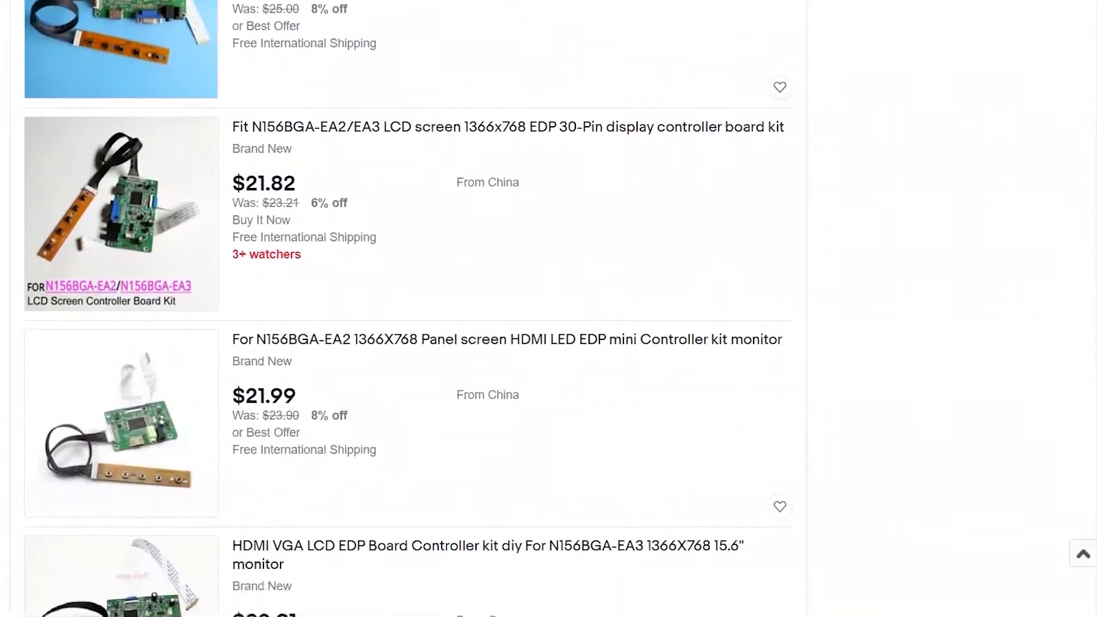
click(506, 340)
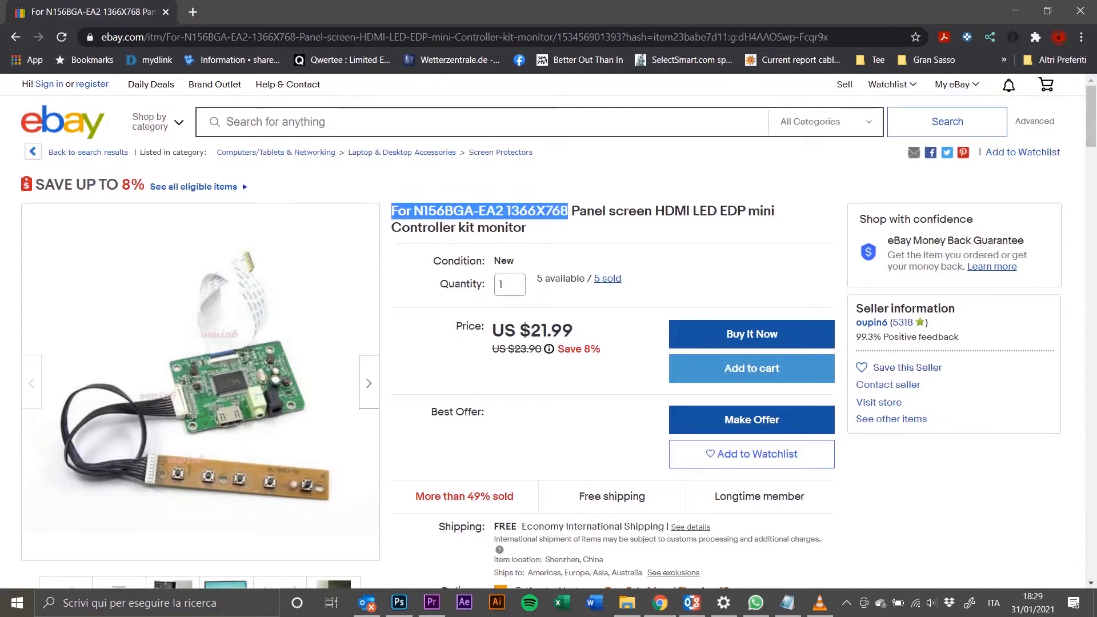
double_click(674, 211)
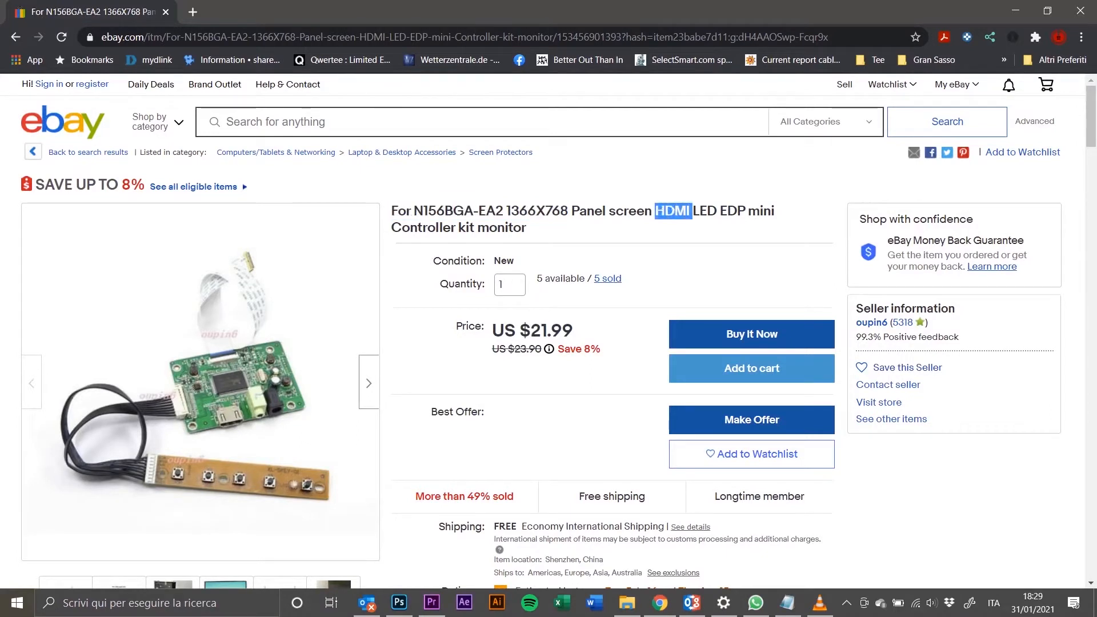